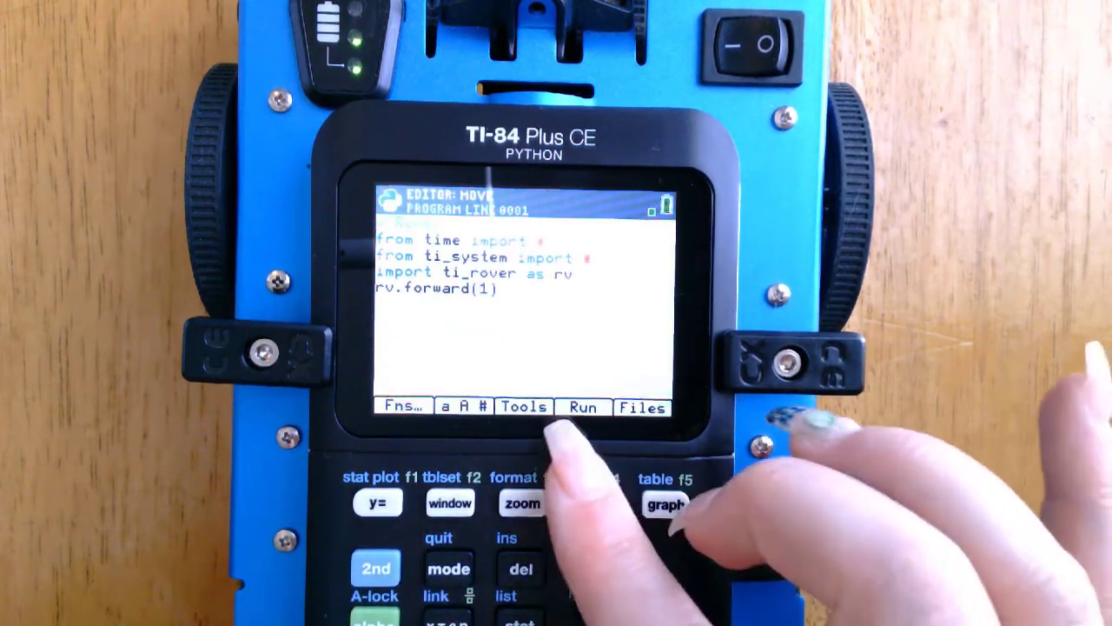
Run the MOVE program so the shell reinitializes and imports MOVE, driving the rover
left_click(583, 407)
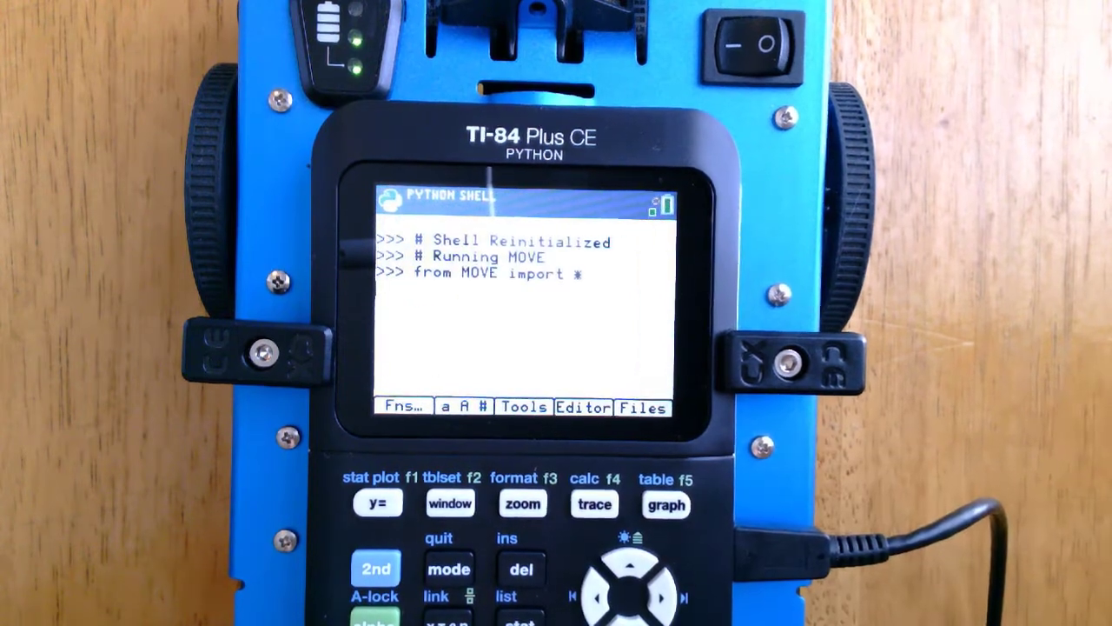